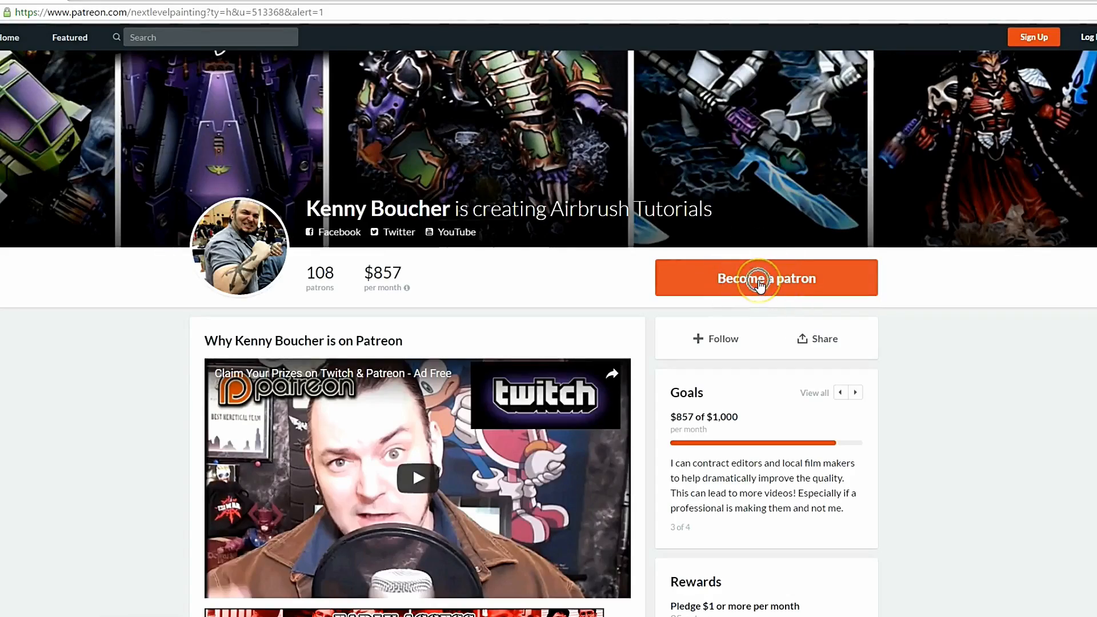
pyautogui.scroll(-3)
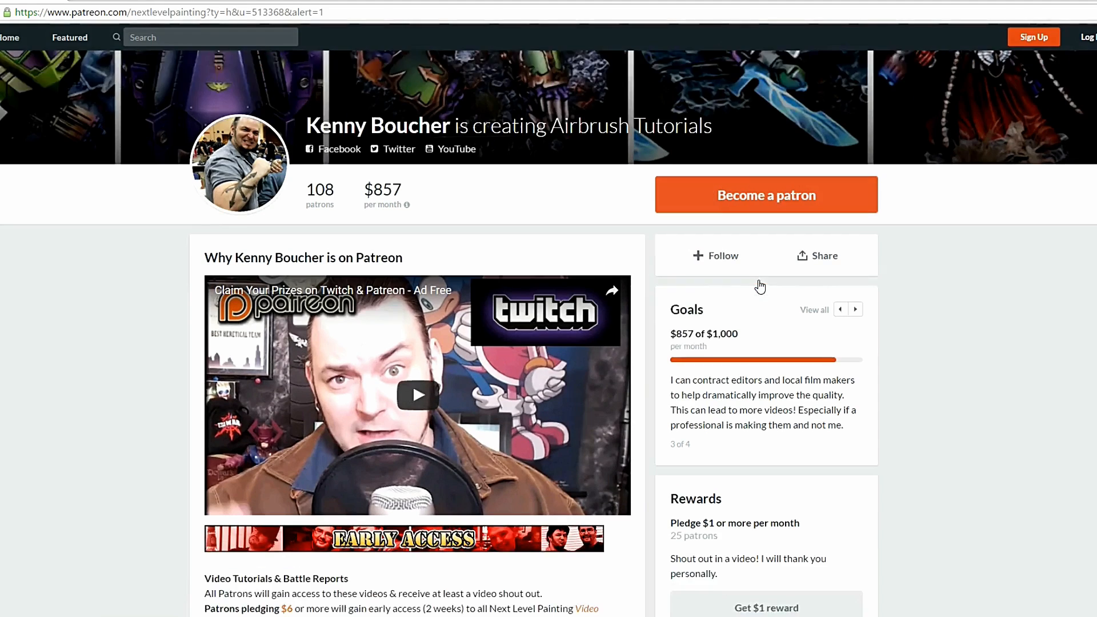
pyautogui.scroll(-3)
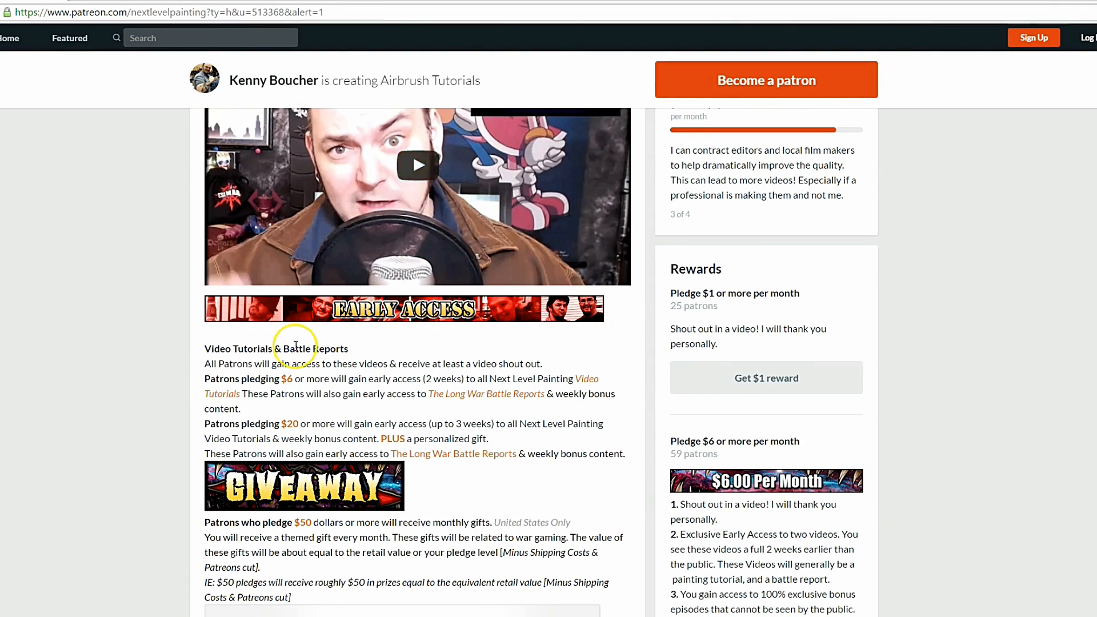
pyautogui.scroll(-3)
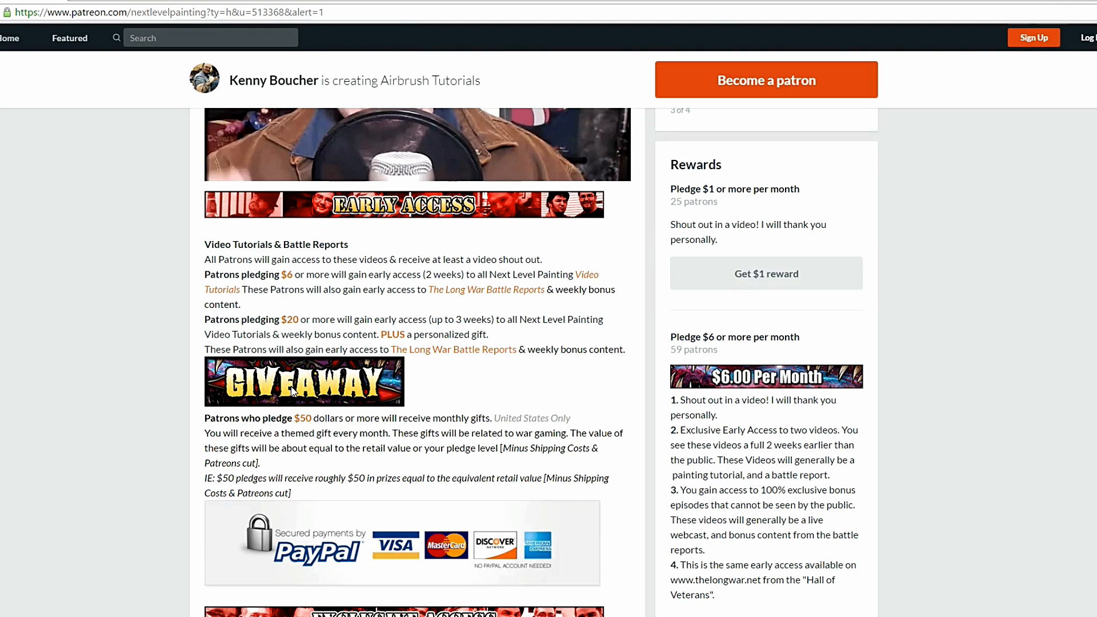
pyautogui.scroll(-3)
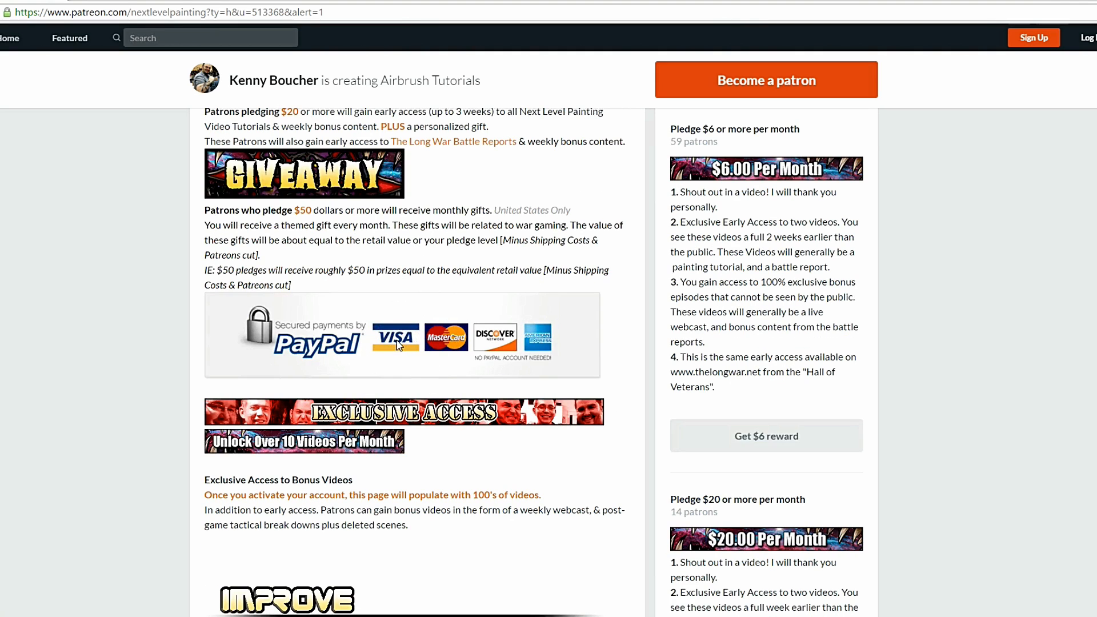
pyautogui.moveTo(759, 343)
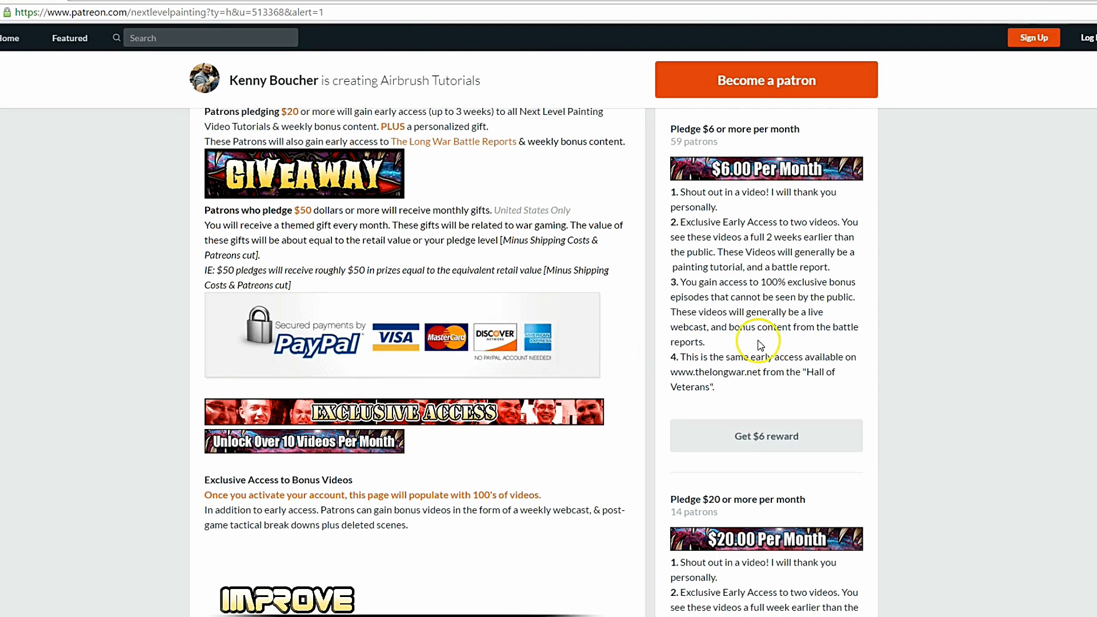
pyautogui.scroll(-3)
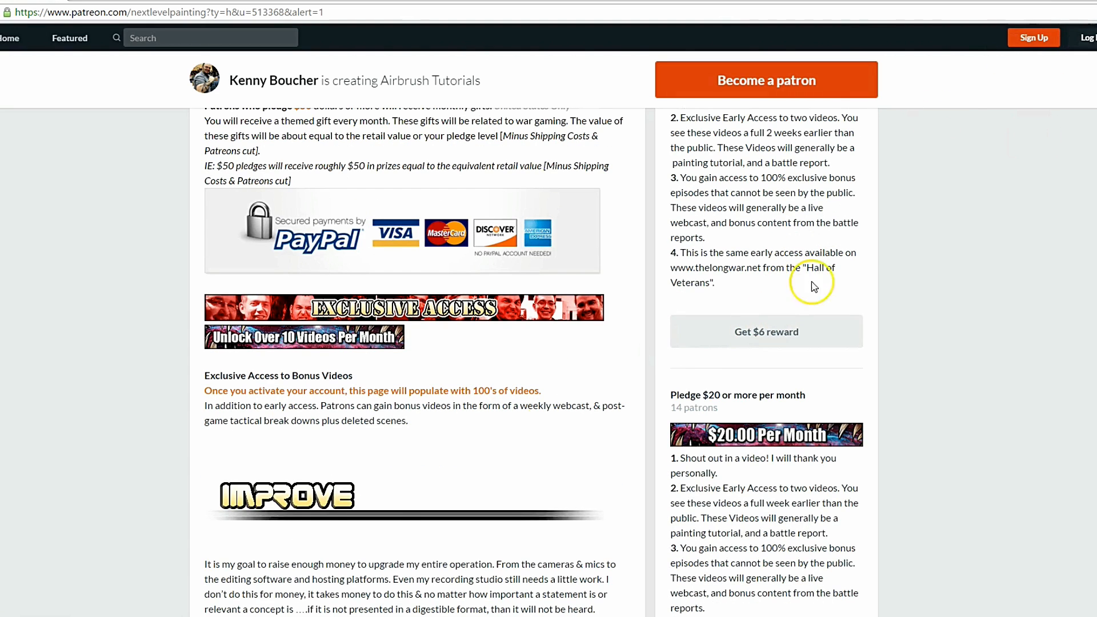